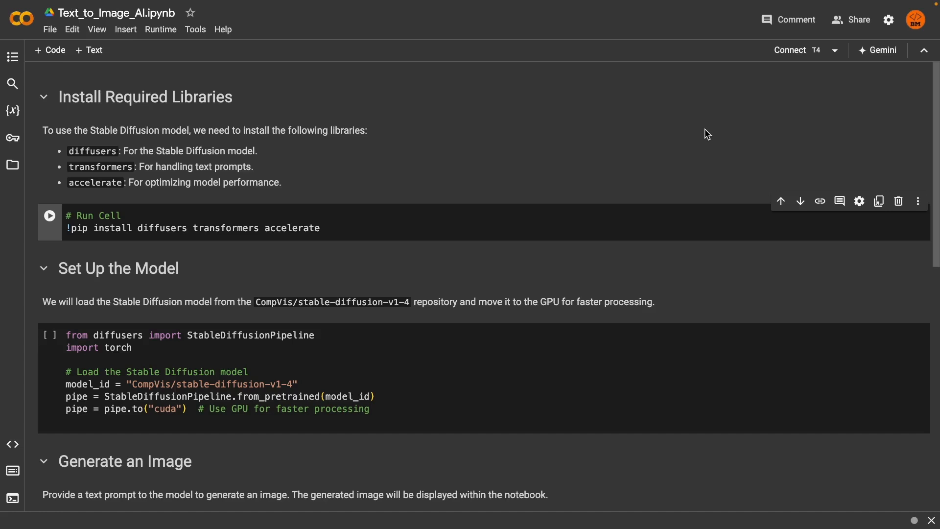
pyautogui.moveTo(686, 149)
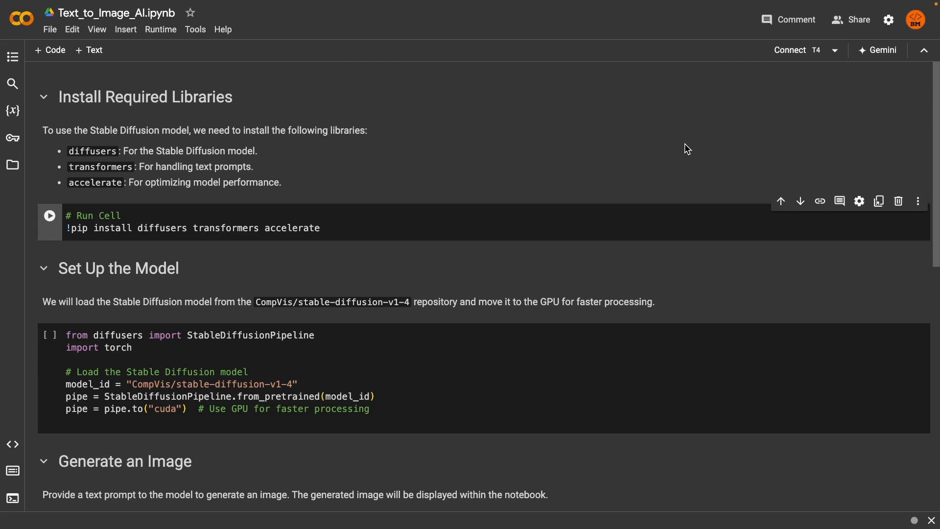
pyautogui.moveTo(681, 153)
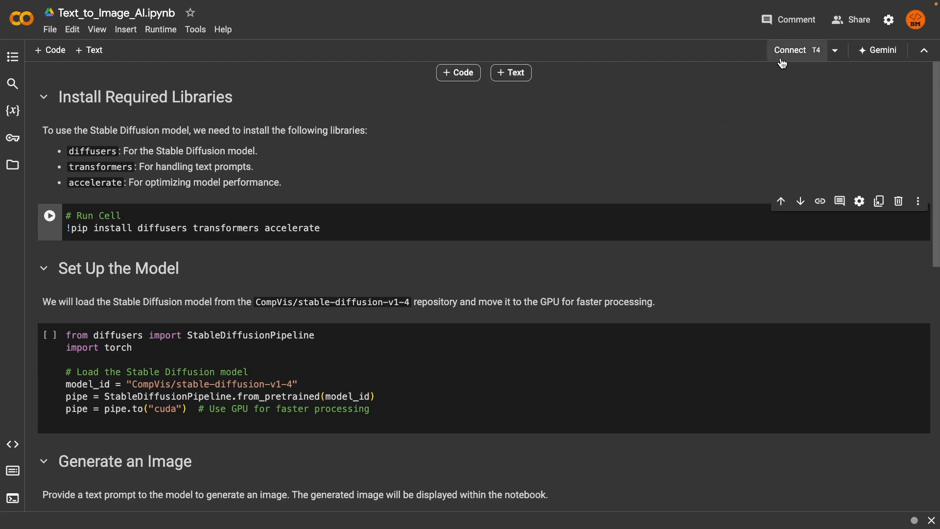
pyautogui.moveTo(790, 50)
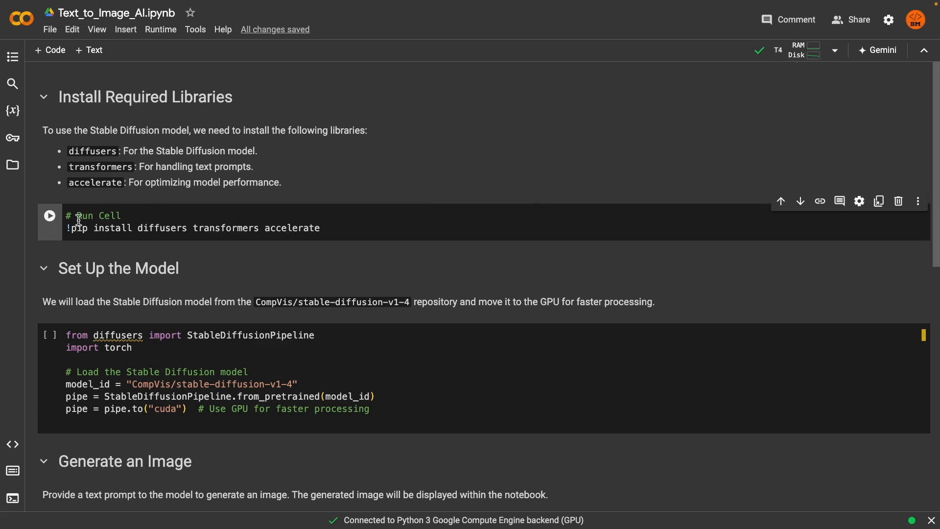
# Run the pip cell installing diffusers, transformers and accelerate on the GPU runtime.
pyautogui.click(49, 216)
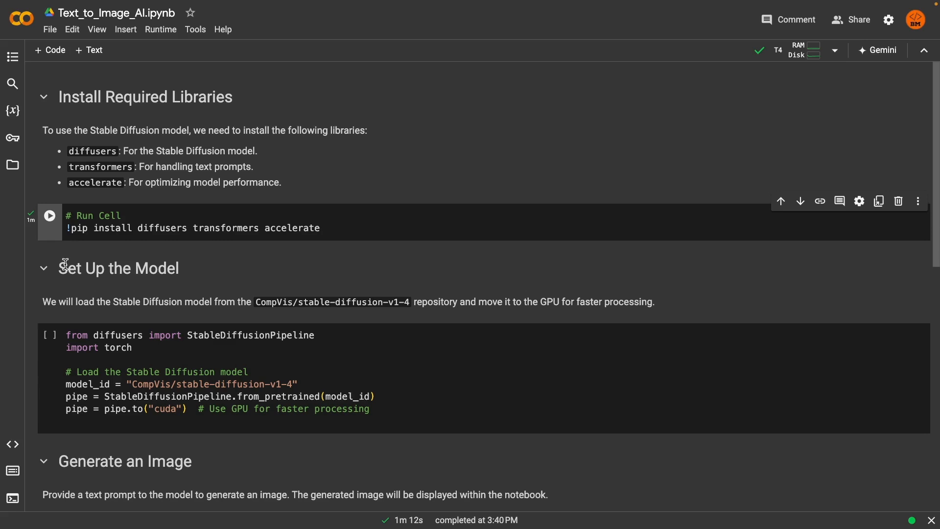
# Run the setup cell loading Stable Diffusion v1-4 onto the GPU.
pyautogui.scroll(-3)
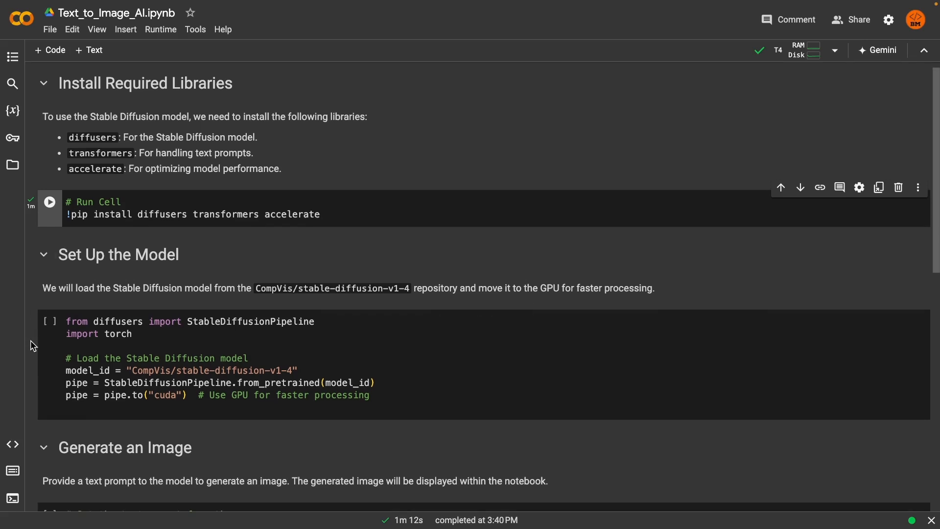
pyautogui.scroll(-3)
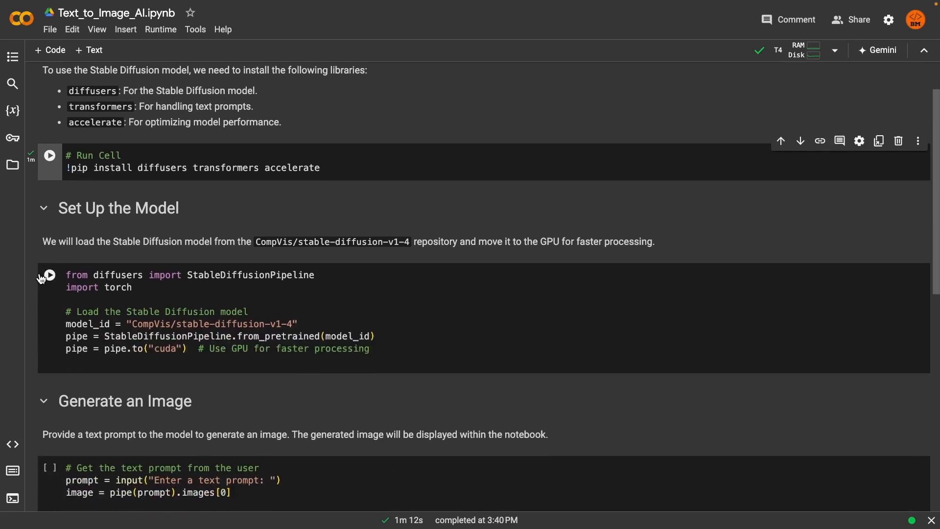
pyautogui.click(50, 274)
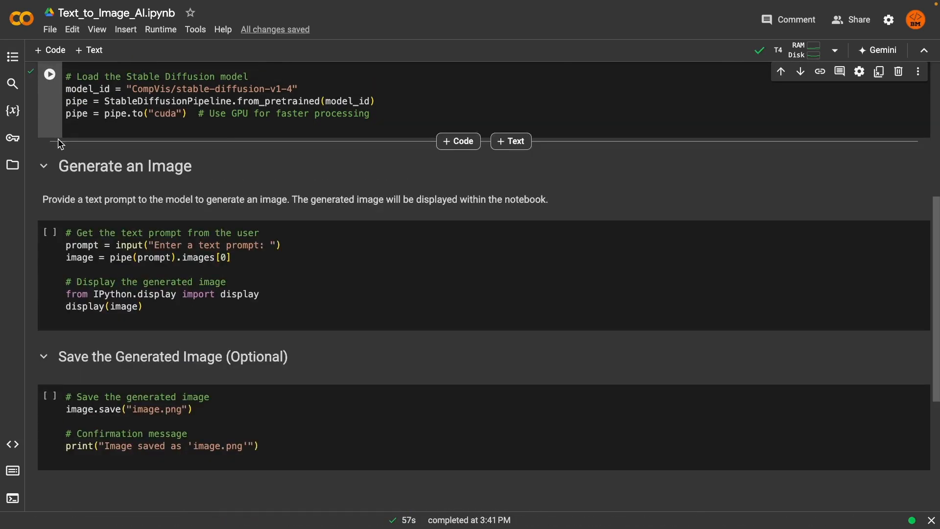
pyautogui.moveTo(53, 226)
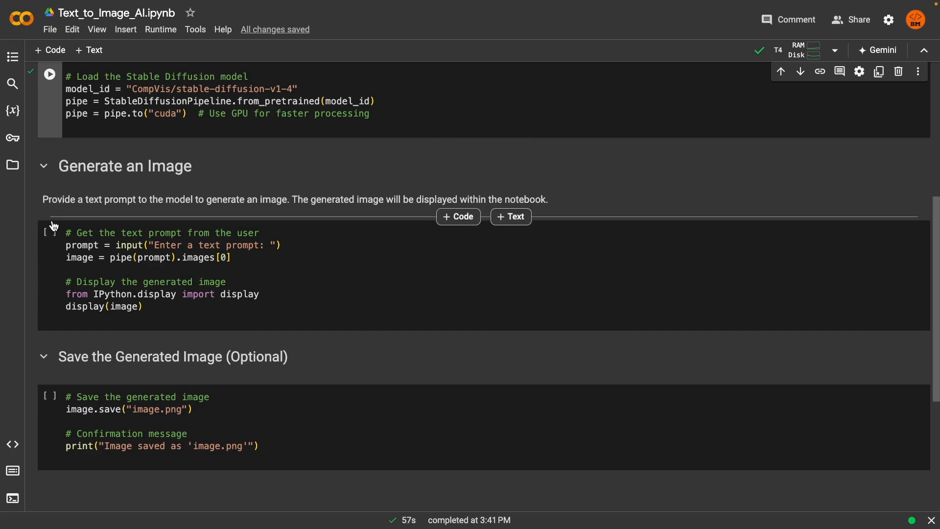
pyautogui.moveTo(50, 233)
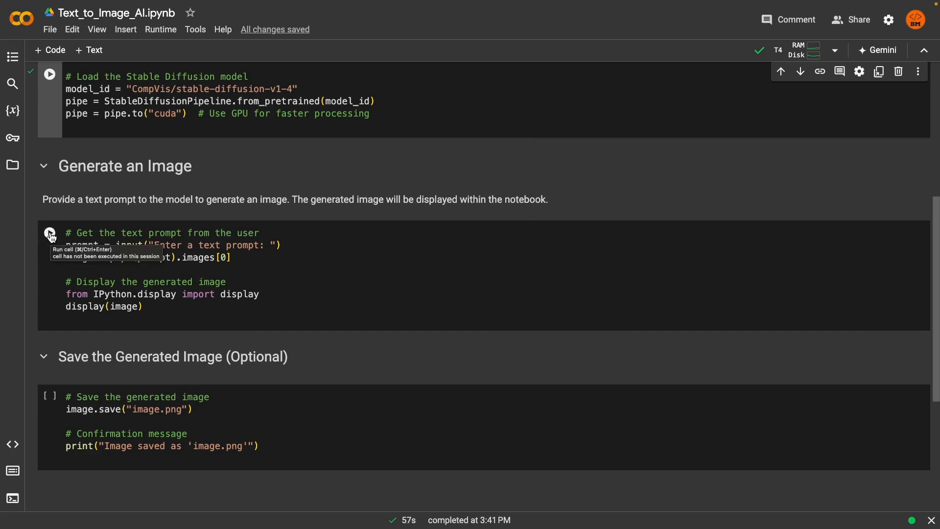
# Run the generation cell with the prompt 'futuristic city skyline at sunset' and view the result.
pyautogui.click(50, 233)
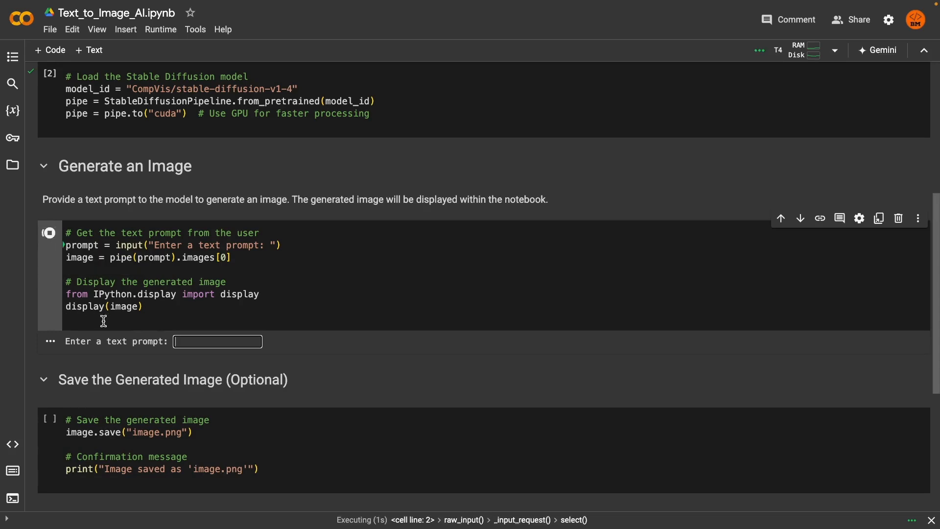
pyautogui.write('tic city skyline at sunset')
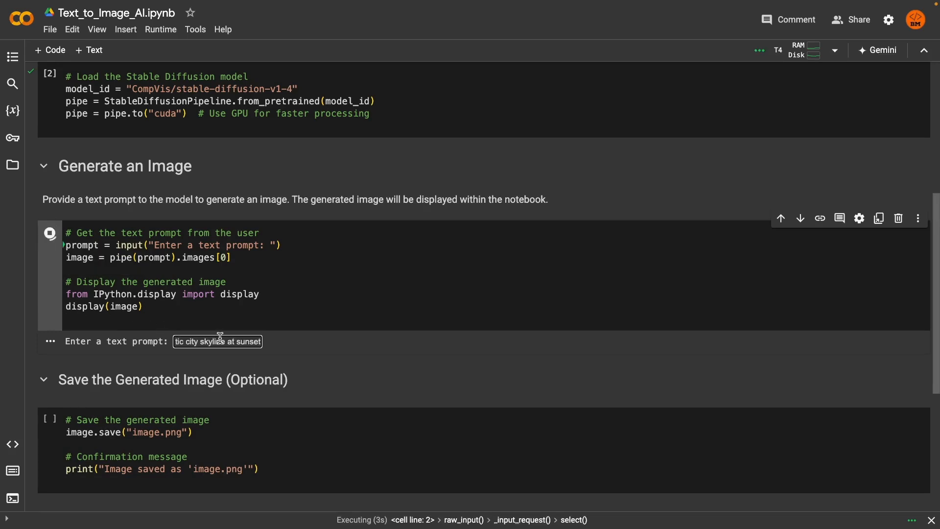
pyautogui.press('Return')
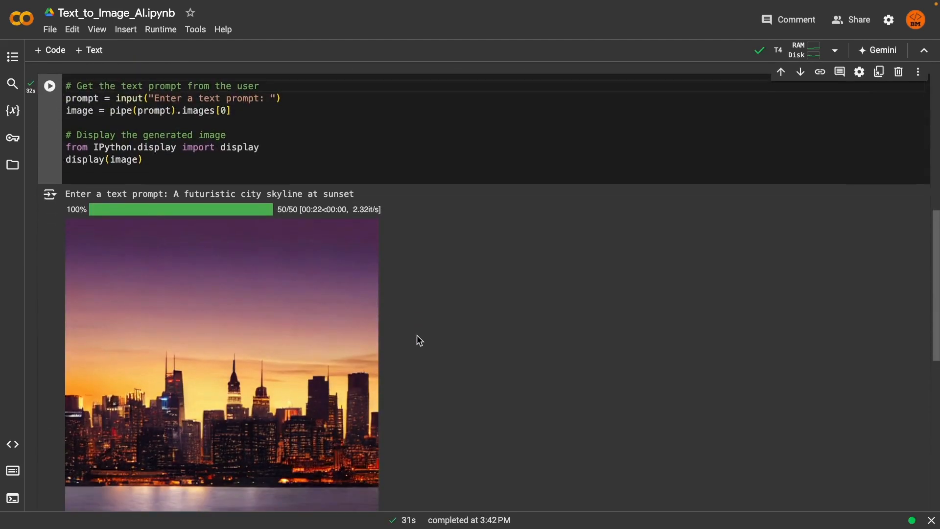
pyautogui.scroll(-3)
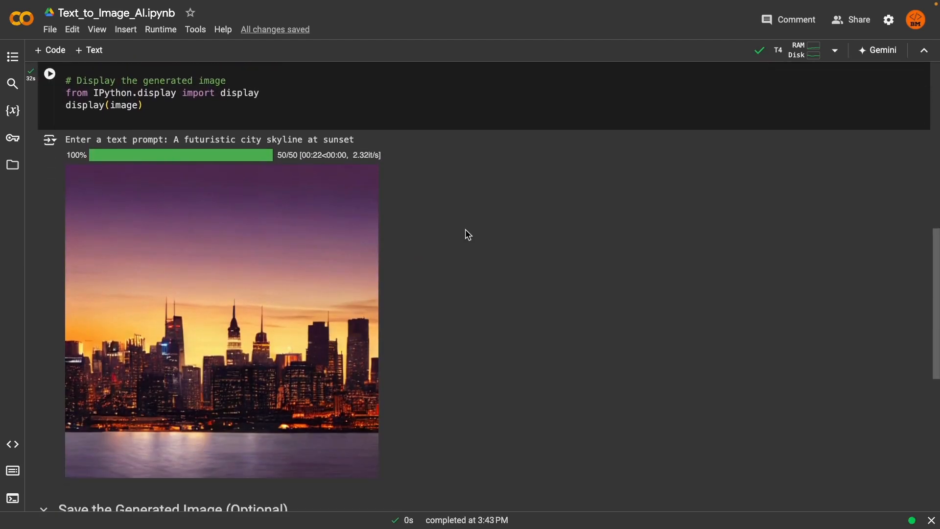
pyautogui.scroll(-3)
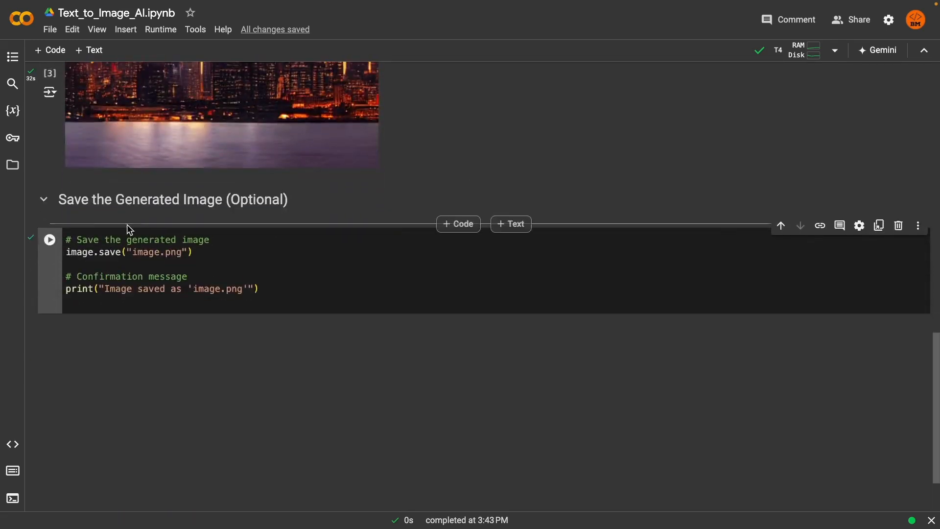
# Save the image as image.png and download it from the Files sidebar.
pyautogui.click(50, 239)
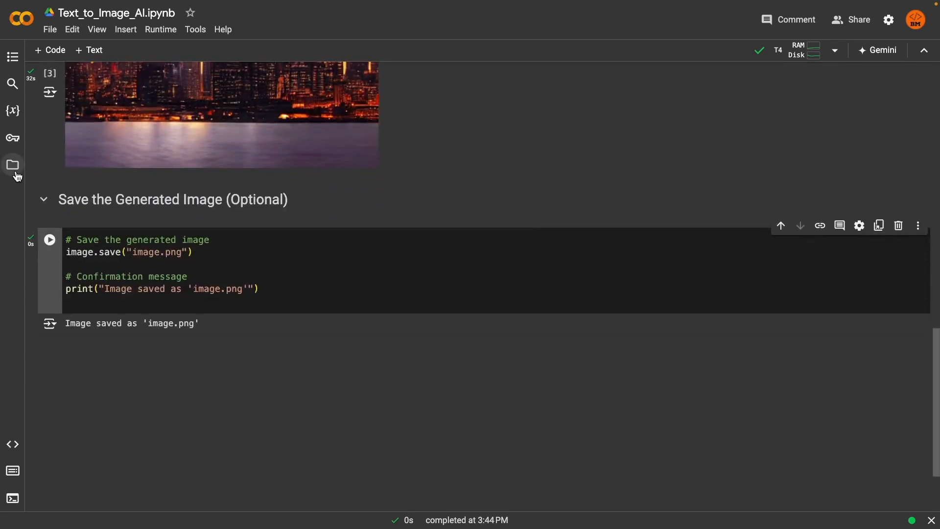
pyautogui.click(12, 164)
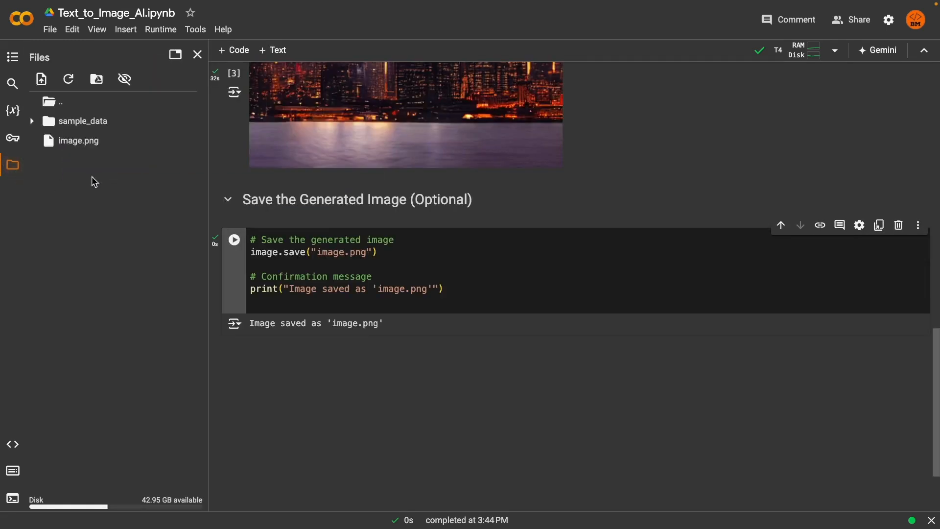
pyautogui.rightClick(77, 140)
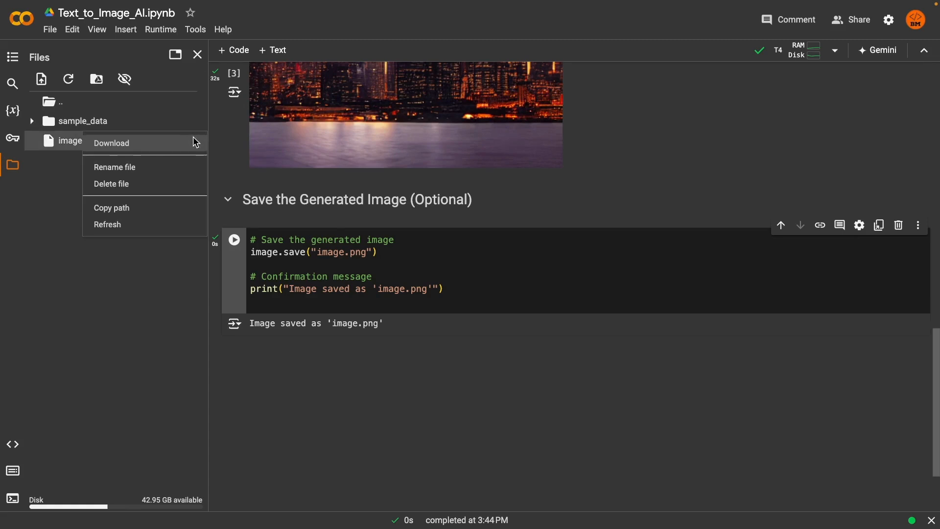
pyautogui.click(111, 143)
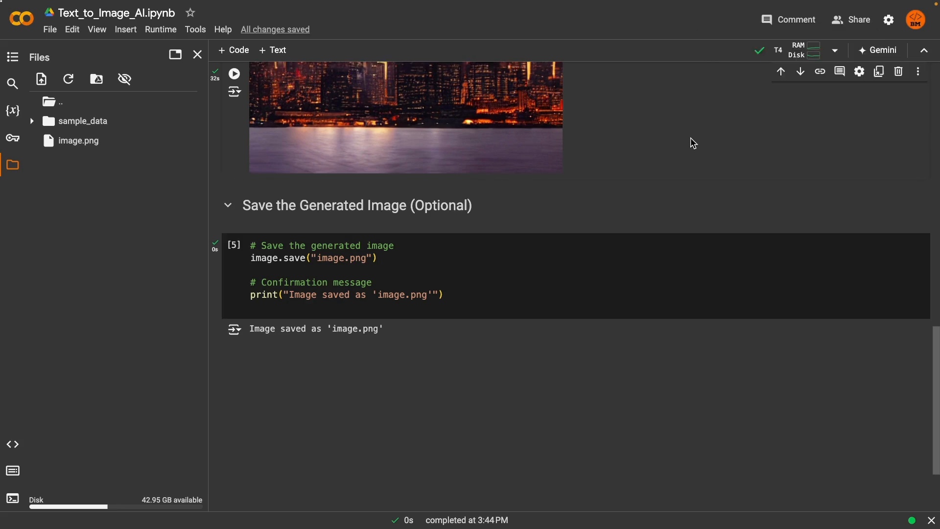
pyautogui.scroll(-3)
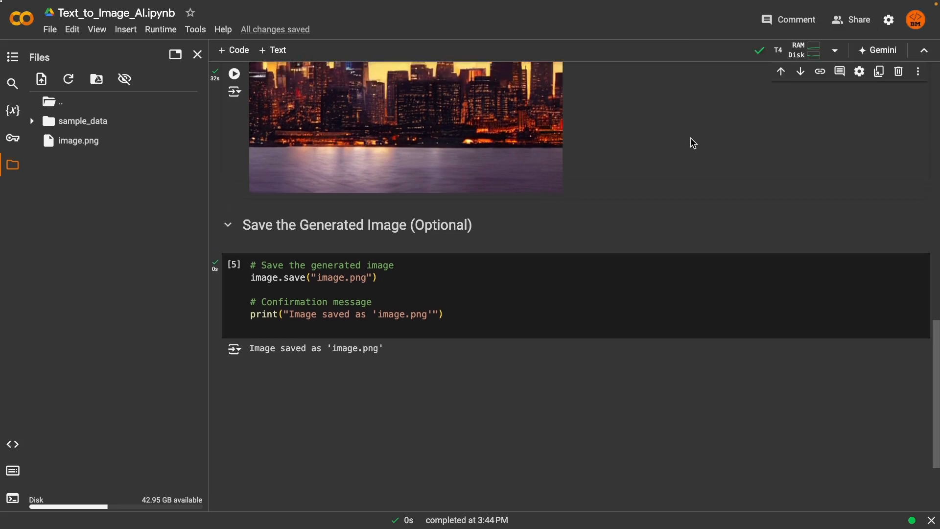
pyautogui.scroll(3)
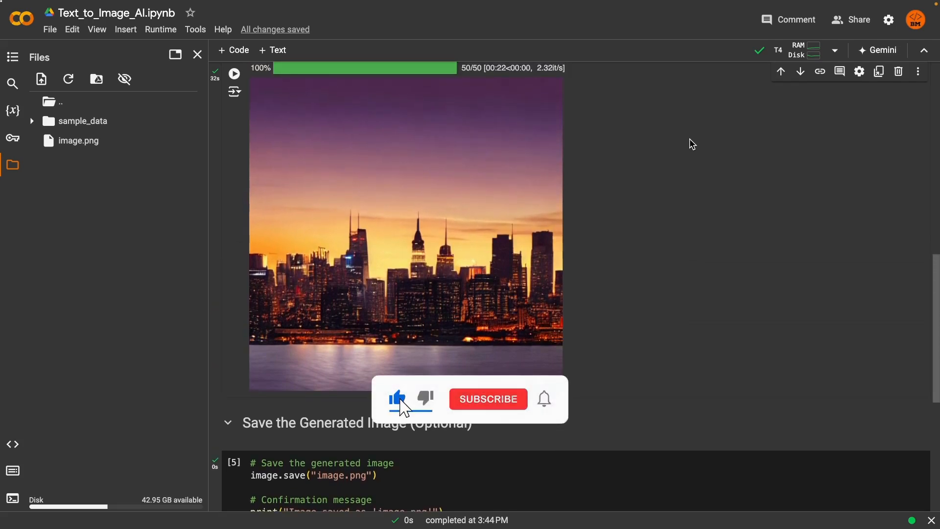
pyautogui.click(488, 398)
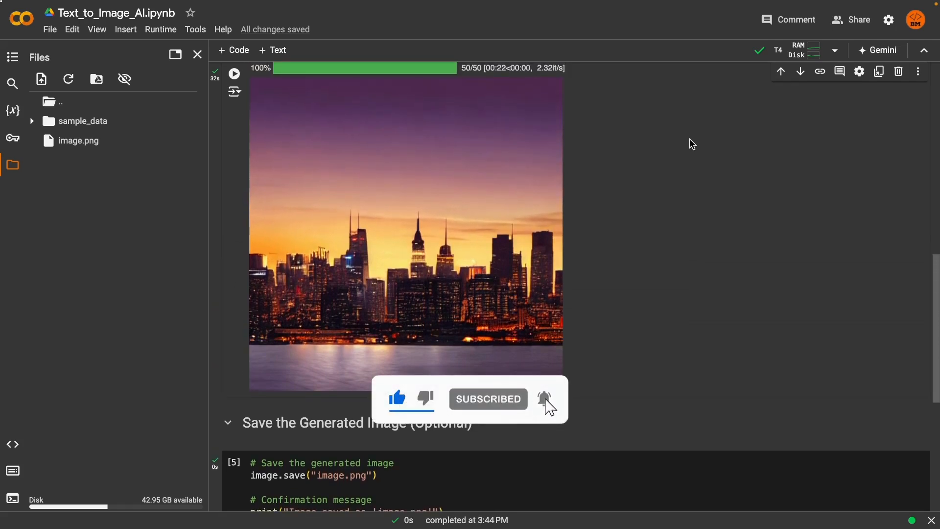